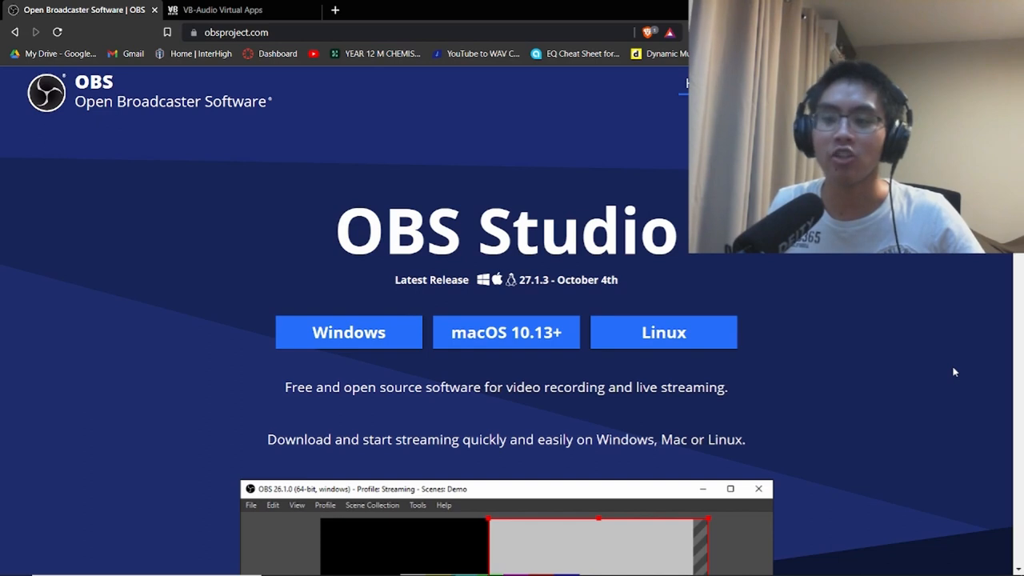
{"action": "mouse_move", "coordinate": [199, 356]}
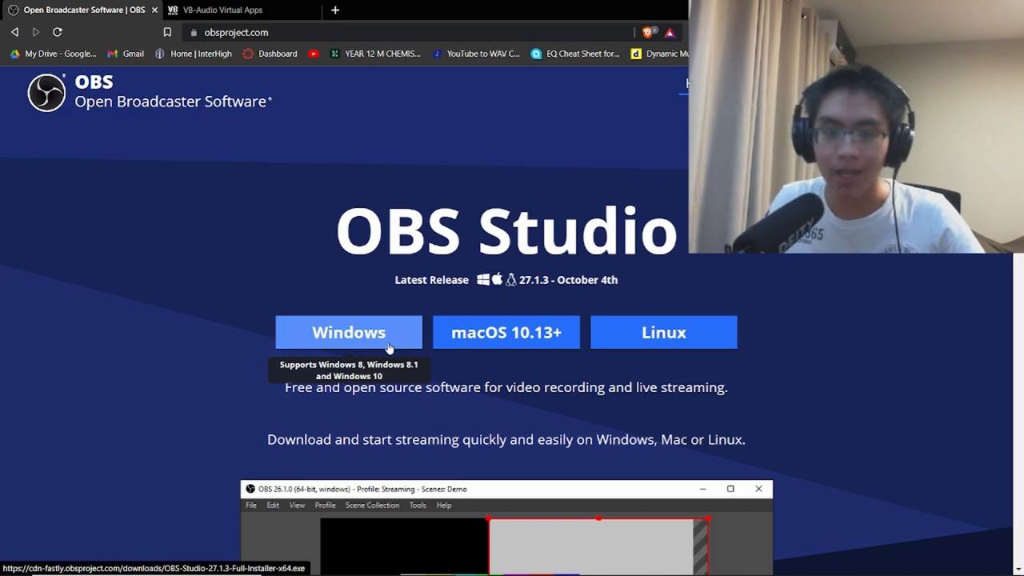
Download the OBS Studio 27.1.3 Windows installer from obsproject.com into Downloads
{"action": "left_click", "coordinate": [348, 331]}
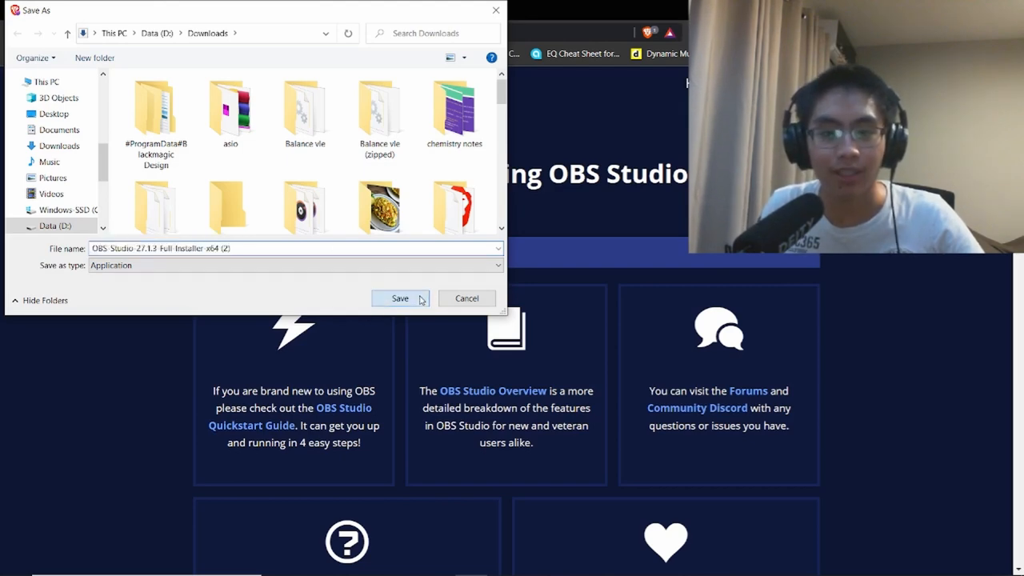
{"action": "left_click", "coordinate": [400, 298]}
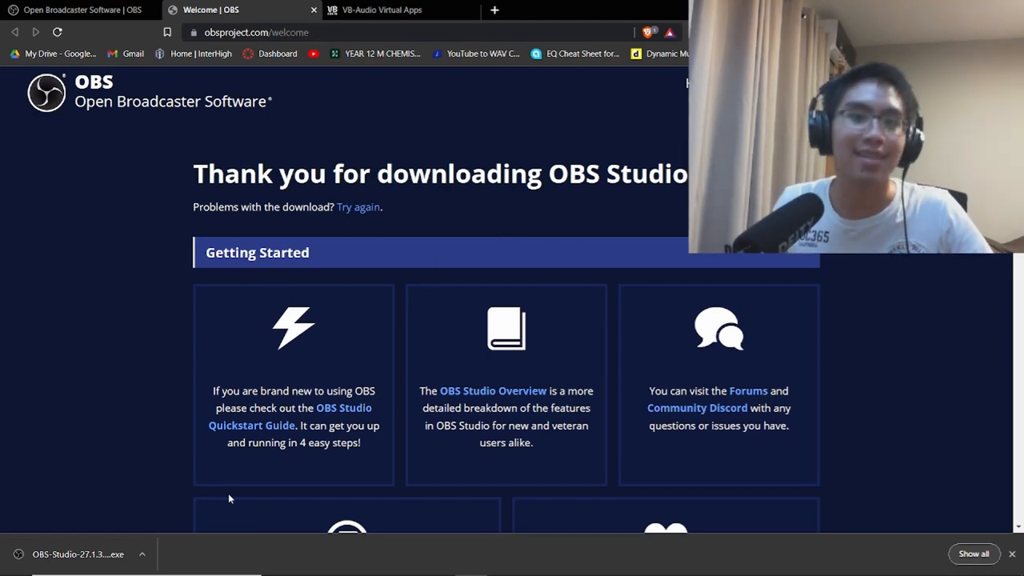
{"action": "mouse_move", "coordinate": [240, 10]}
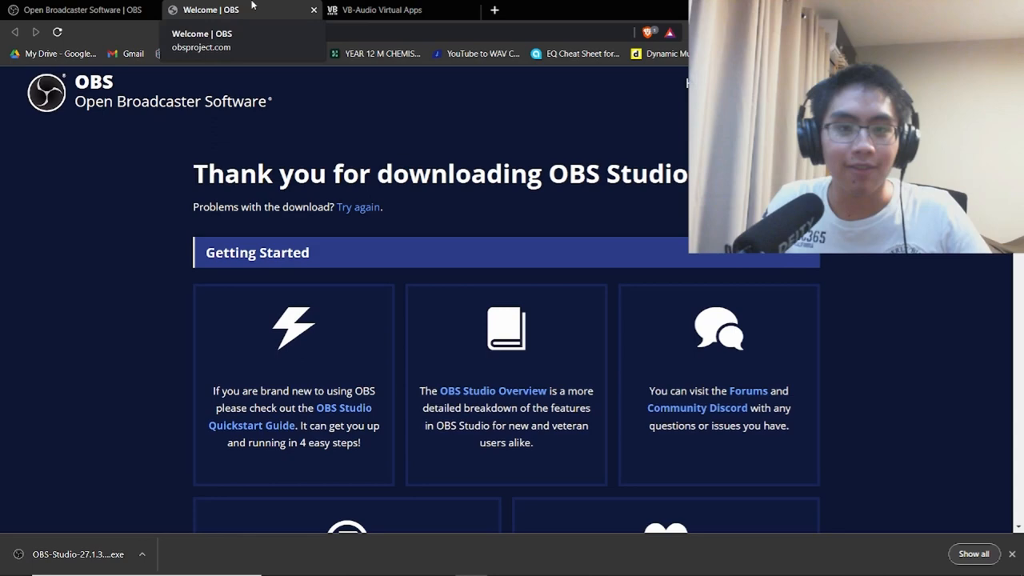
Download VBCABLE_Driver_Pack43.zip from the VB-Audio Virtual Apps page
{"action": "left_click", "coordinate": [224, 10]}
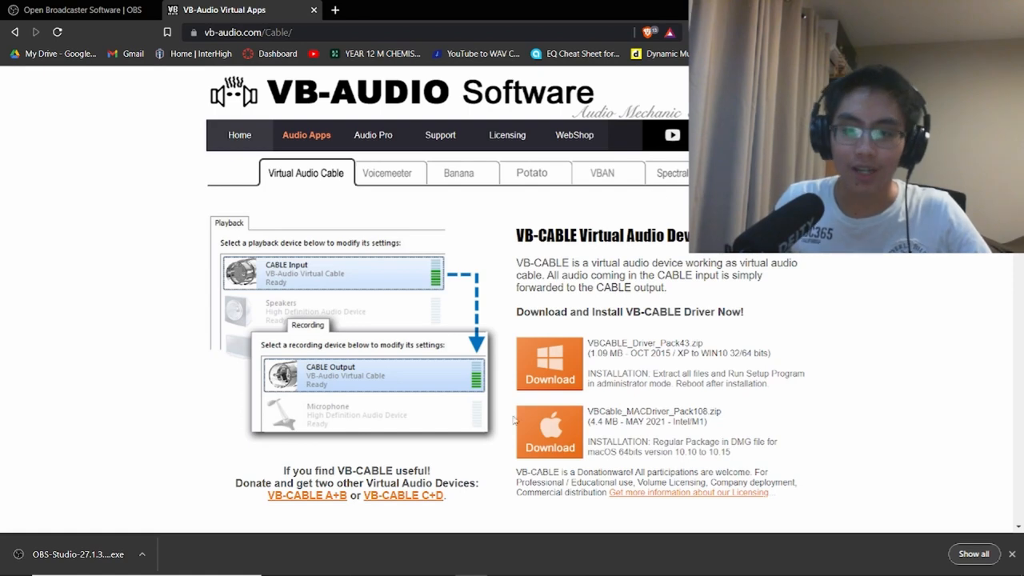
{"action": "mouse_move", "coordinate": [560, 368]}
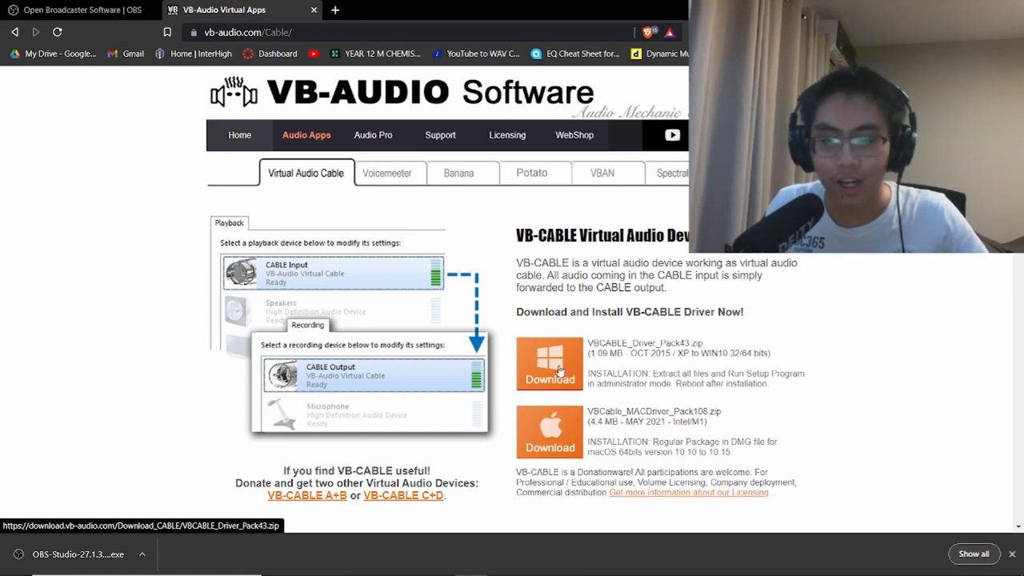
{"action": "left_click", "coordinate": [549, 365]}
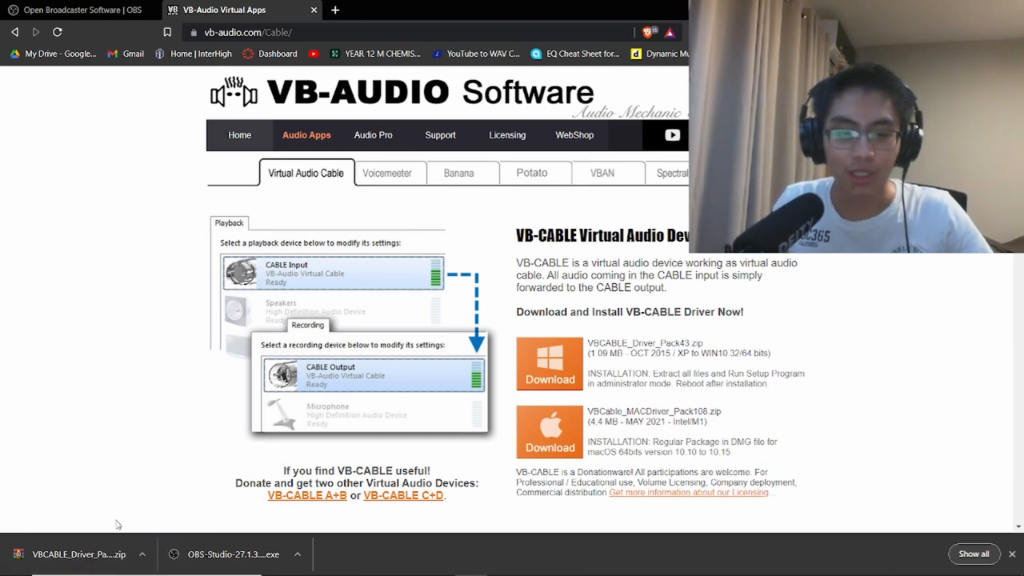
{"action": "mouse_move", "coordinate": [127, 499]}
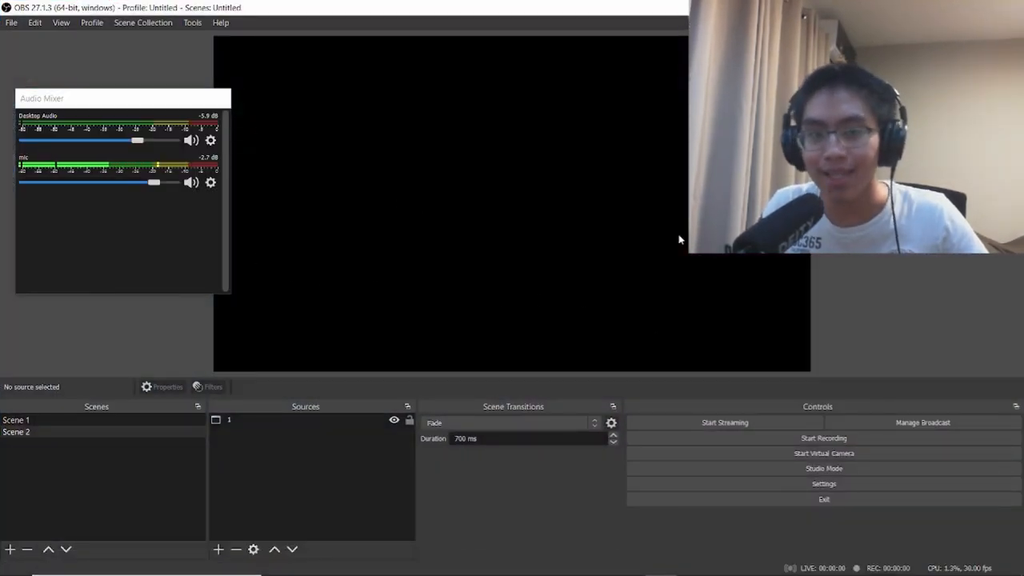
Reach the OBS Audio settings to set Monitoring Device to CABLE Input (VB-Audio Virtual Cable)
{"action": "left_click", "coordinate": [12, 22]}
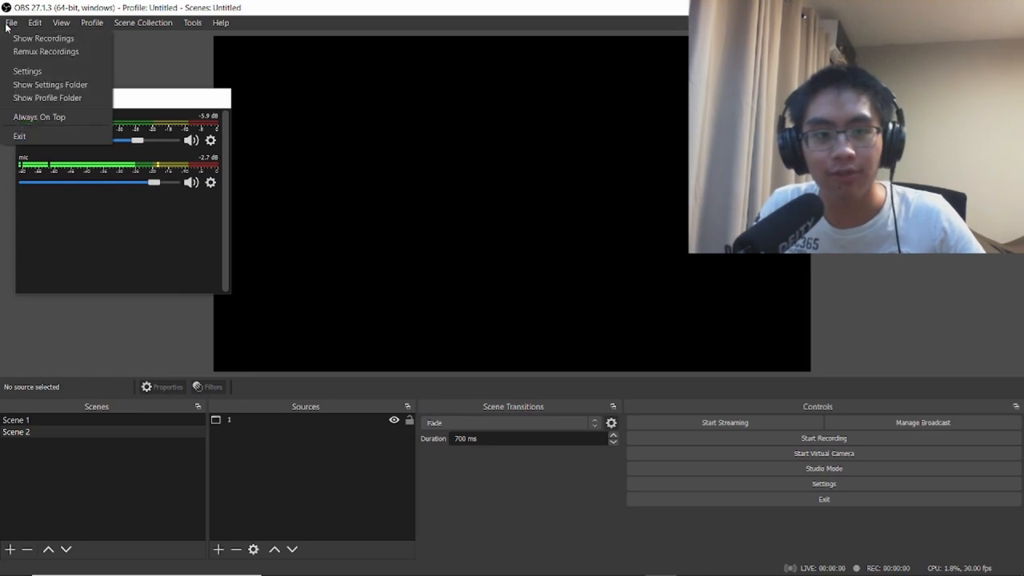
{"action": "left_click", "coordinate": [28, 70]}
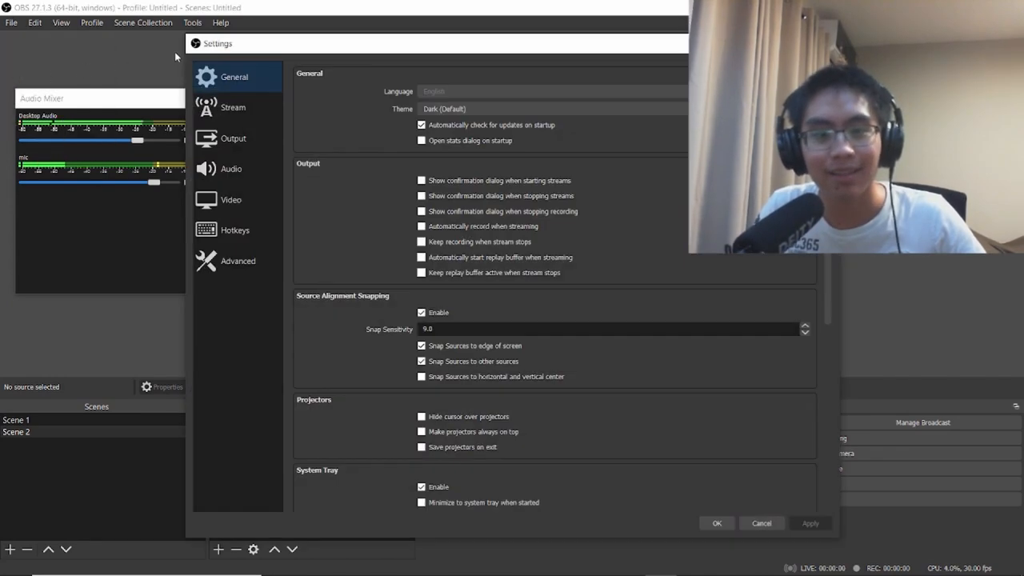
{"action": "left_click", "coordinate": [230, 170]}
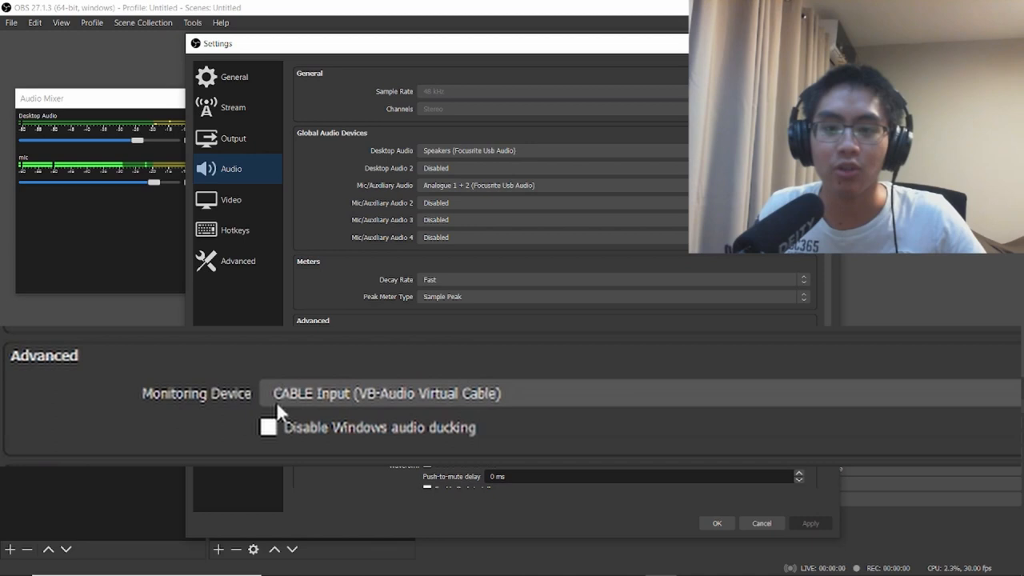
{"action": "mouse_move", "coordinate": [400, 403]}
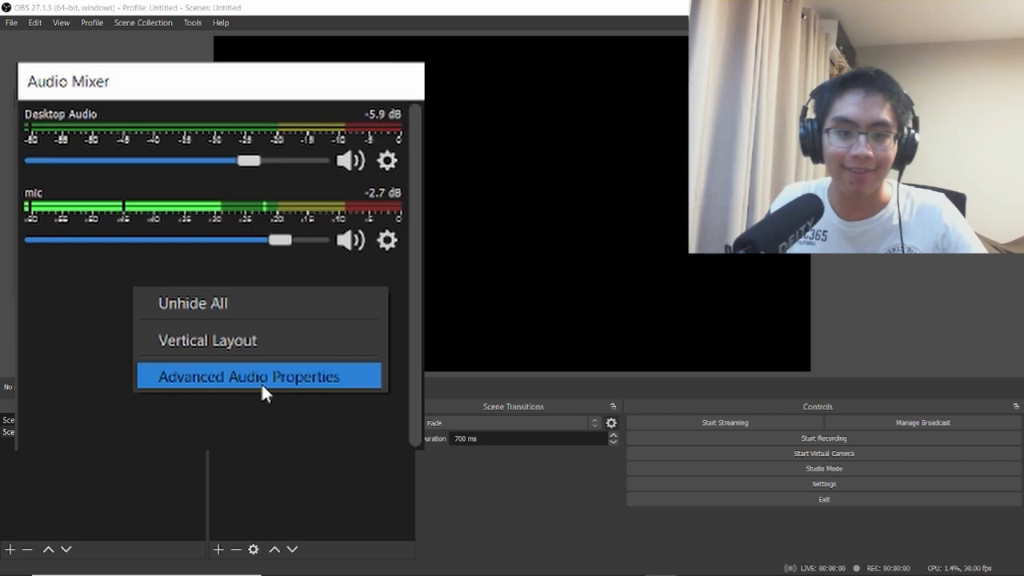
Bring up Advanced Audio Properties for Desktop Audio and mic from the Audio Mixer
{"action": "left_click", "coordinate": [258, 376]}
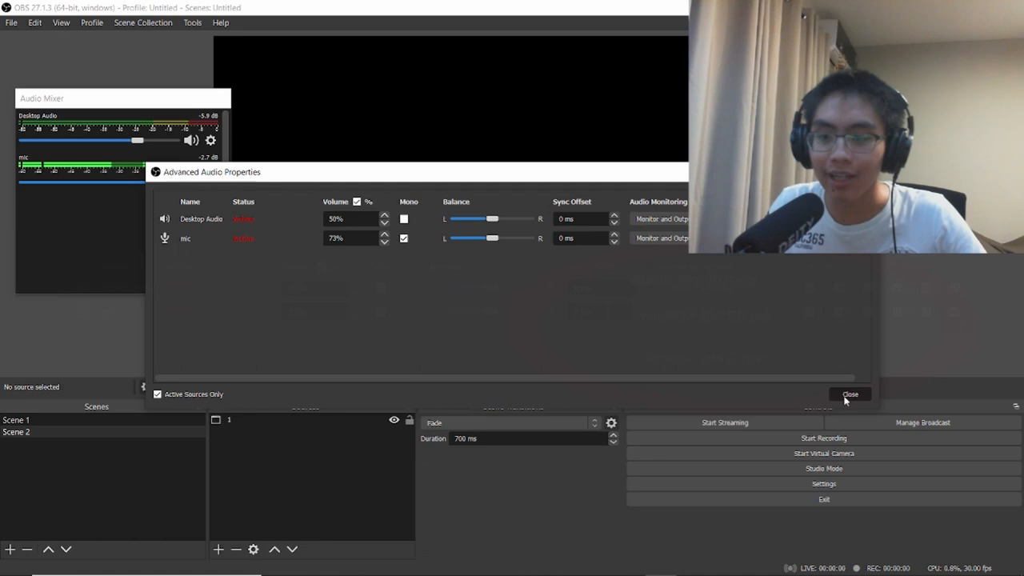
Launch Zoom and set its microphone to CABLE Output (VB-Audio Virtual Cable)
{"action": "type", "text": "zo"}
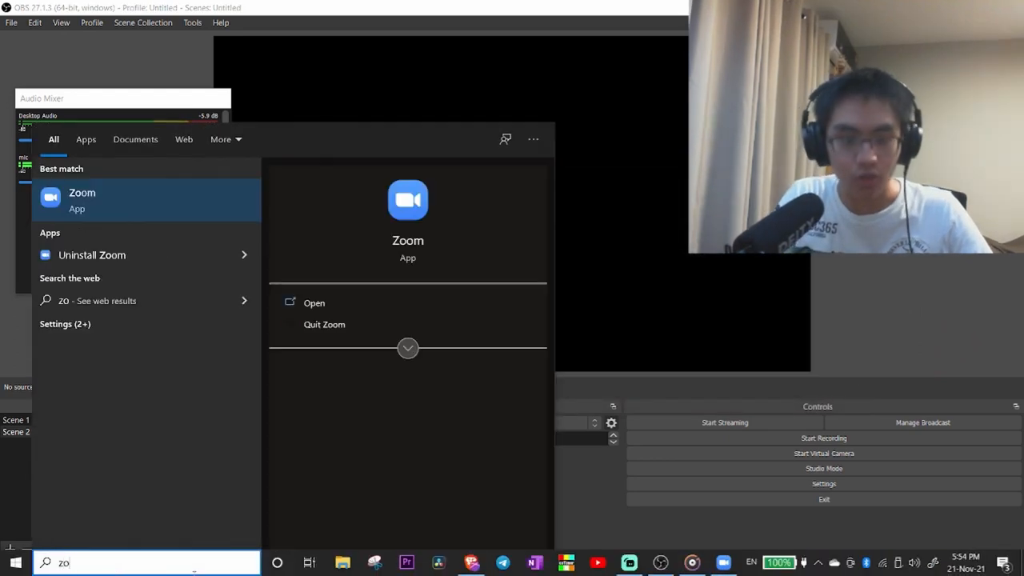
{"action": "left_click", "coordinate": [314, 302]}
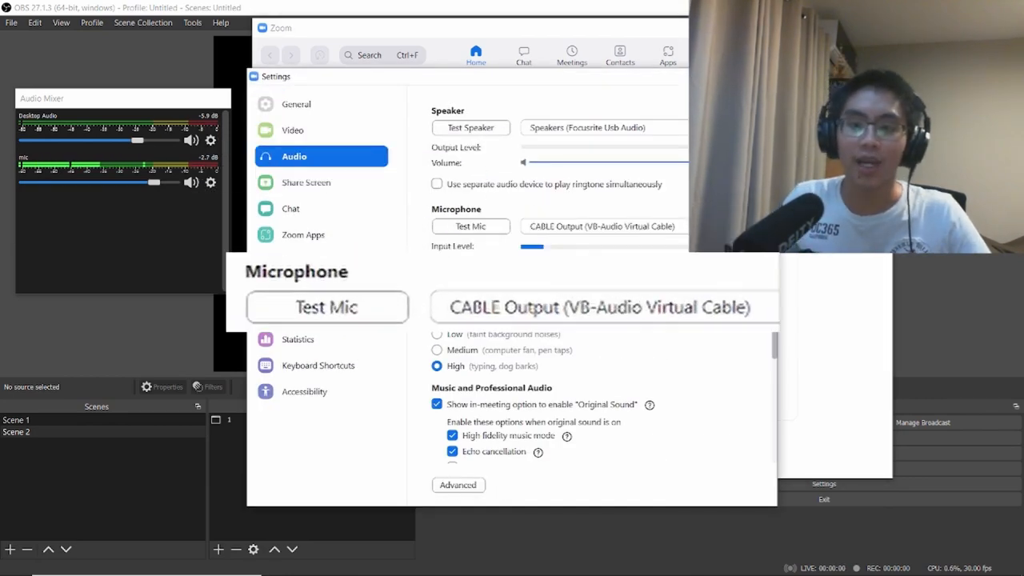
{"action": "left_click", "coordinate": [602, 225]}
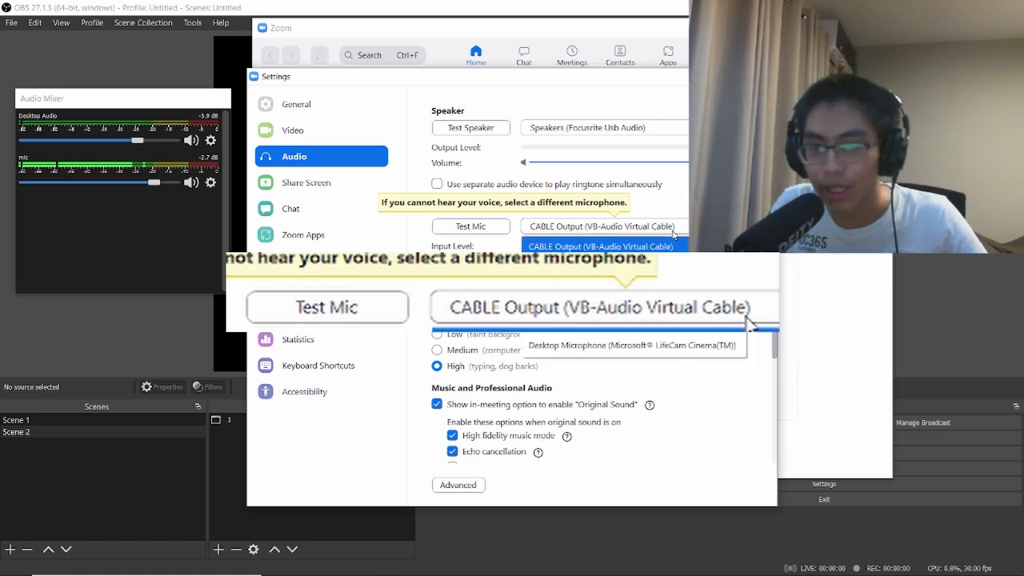
{"action": "left_click", "coordinate": [601, 228]}
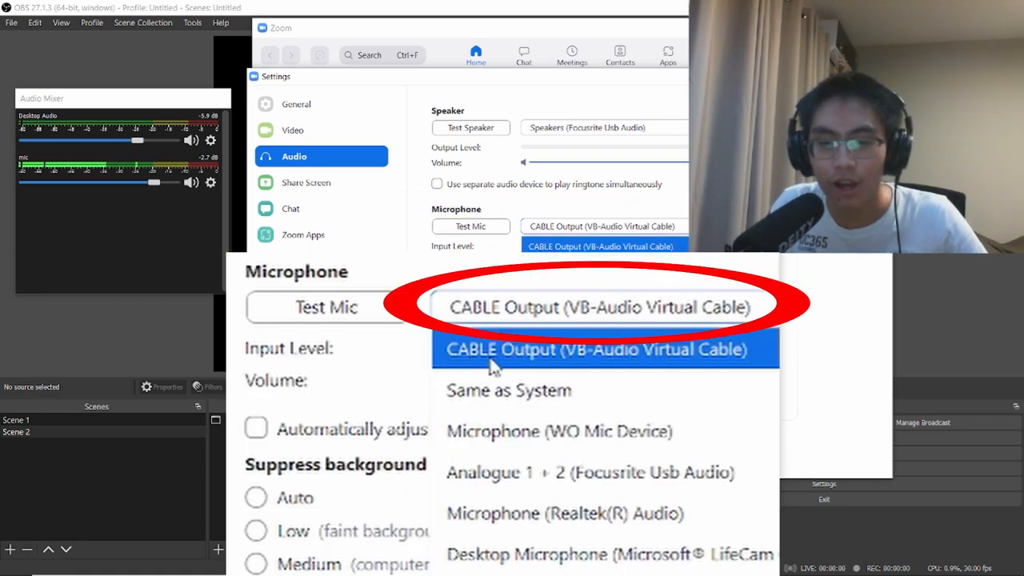
{"action": "mouse_move", "coordinate": [675, 366]}
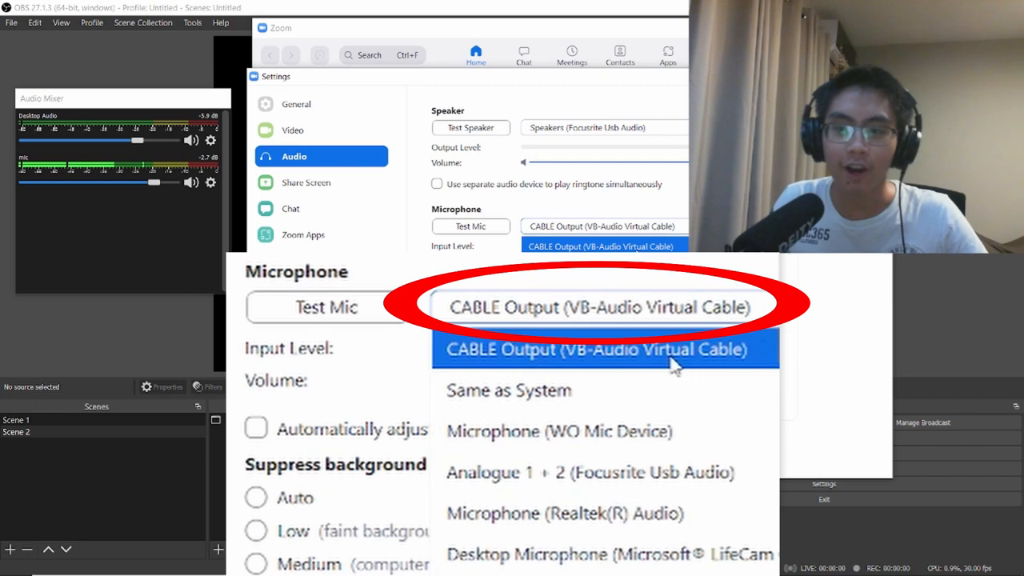
{"action": "left_click", "coordinate": [605, 349]}
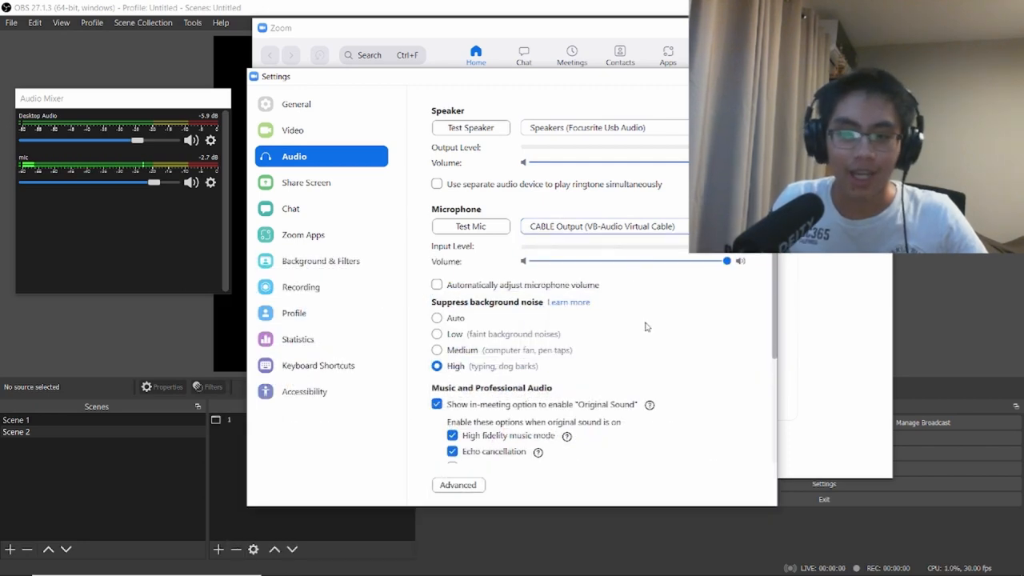
{"action": "scroll", "scroll_direction": "down", "scroll_amount": 3}
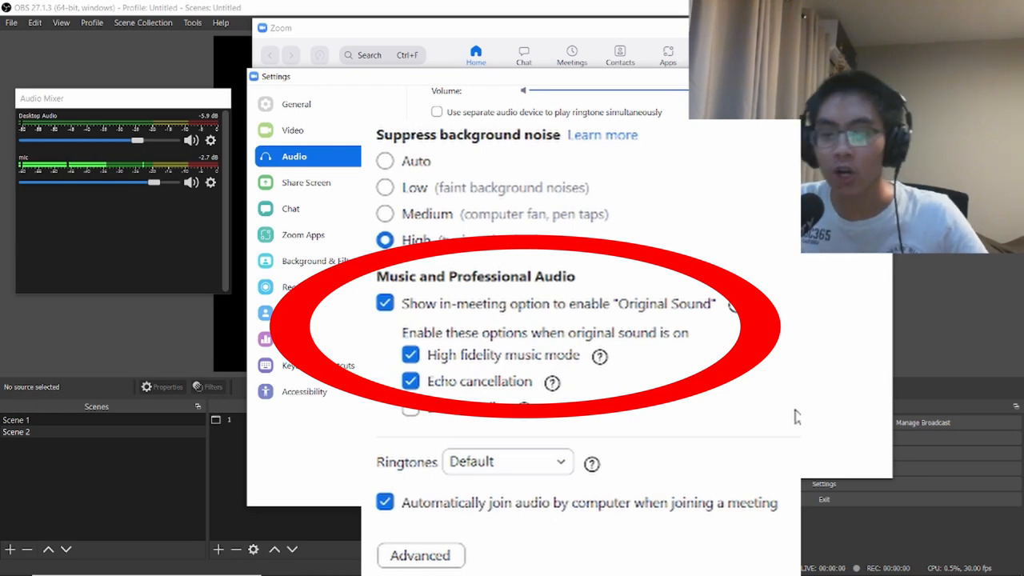
{"action": "scroll", "scroll_direction": "up", "scroll_amount": 3}
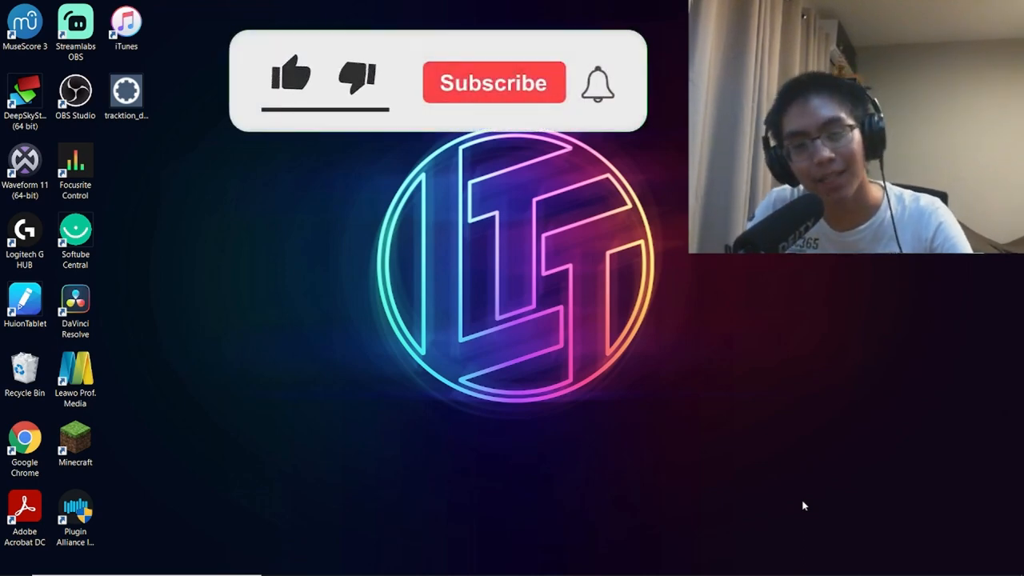
Close the OBS and Zoom windows, leaving only the desktop showing
{"action": "left_click", "coordinate": [289, 80]}
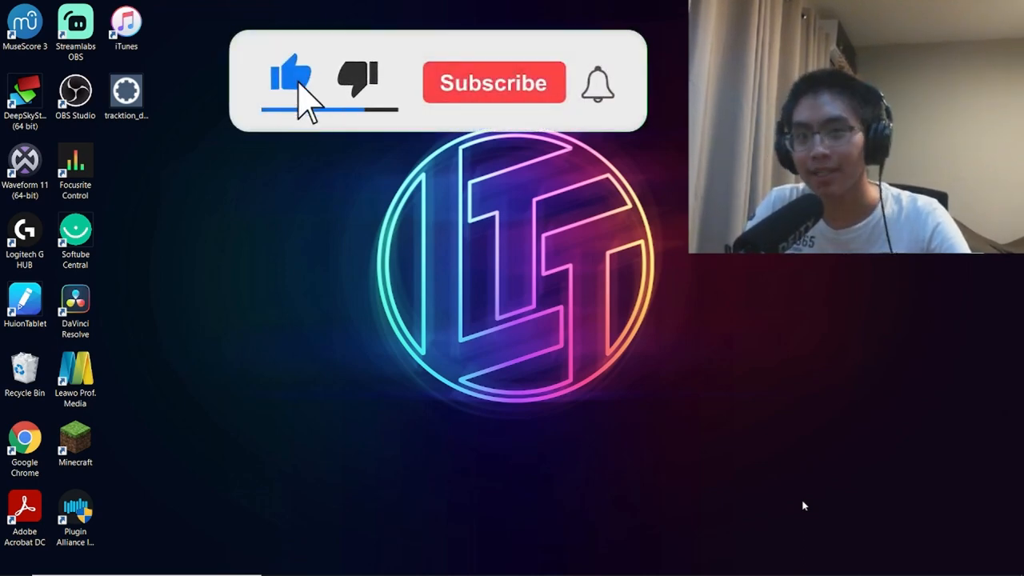